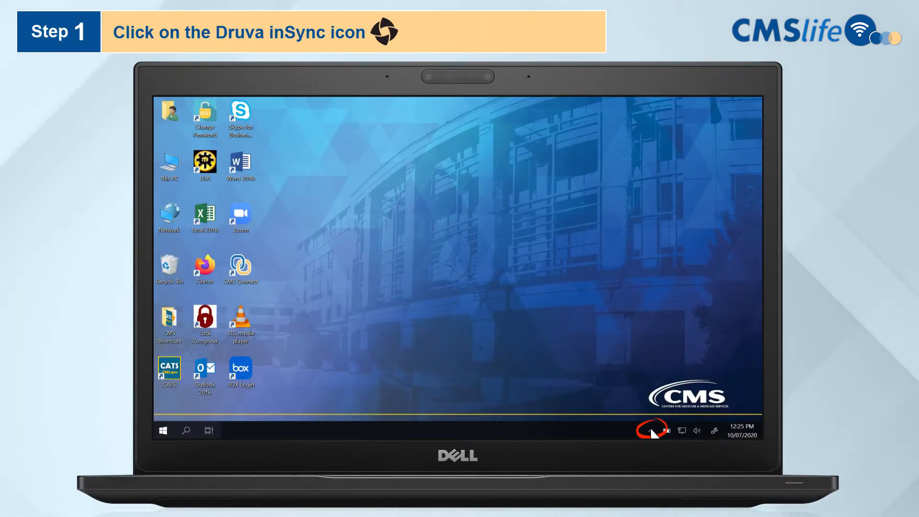
Open Druva inSync from the taskbar's hidden tray icons.
click(652, 431)
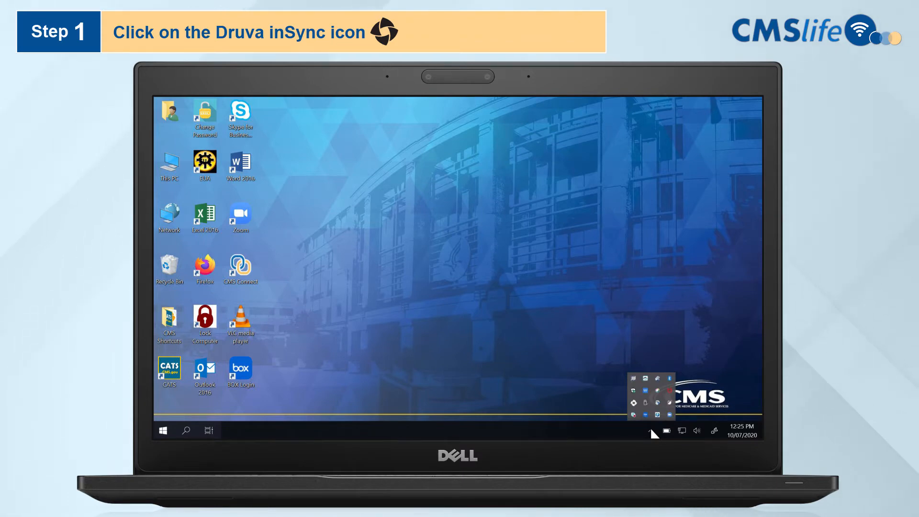
click(662, 389)
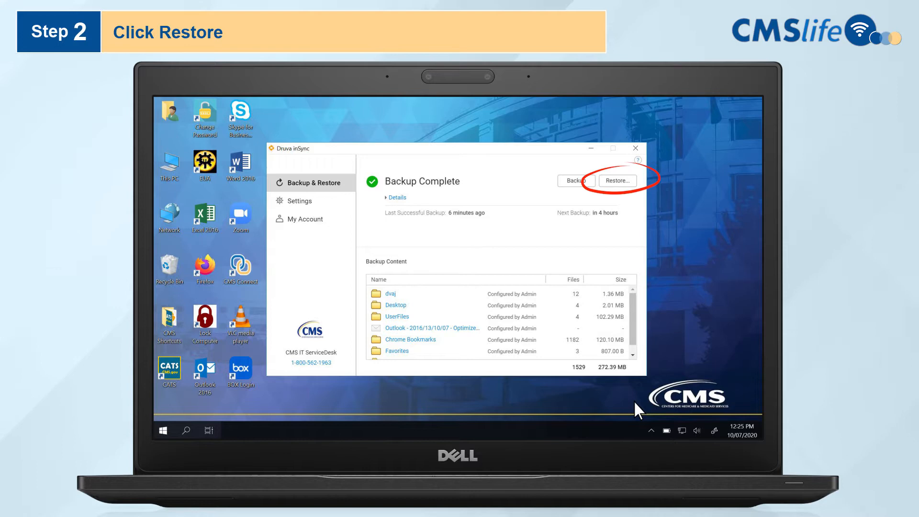
mouse_move(618, 193)
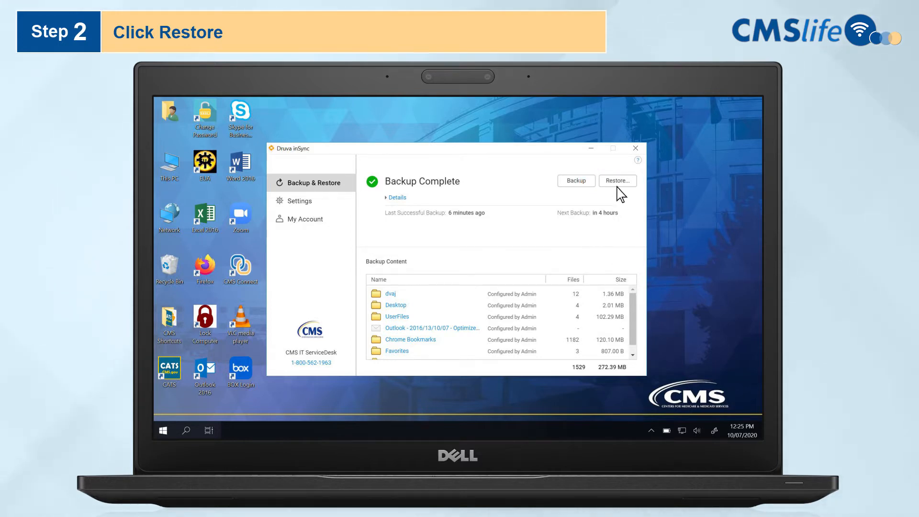
Launch Restore from the Backup & Restore page.
click(617, 181)
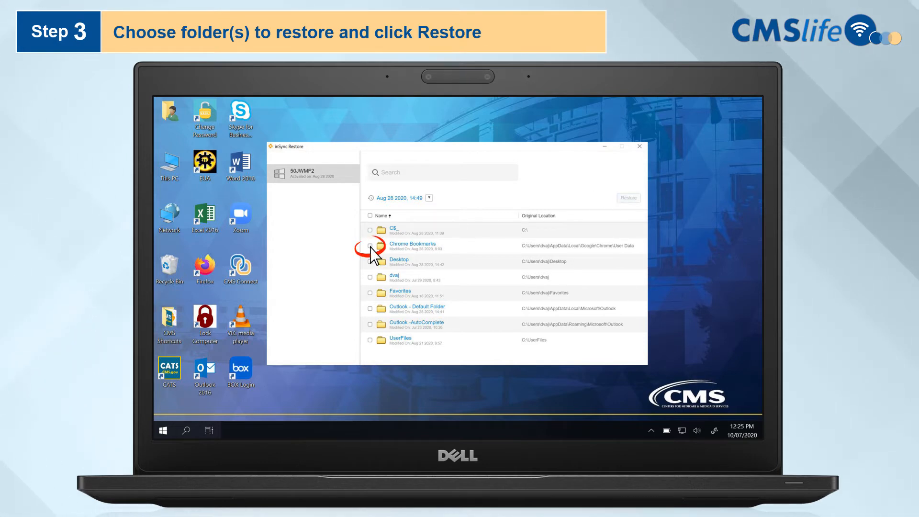
Select Chrome Bookmarks from the Aug 28 2020 snapshot and proceed to restore options.
click(370, 245)
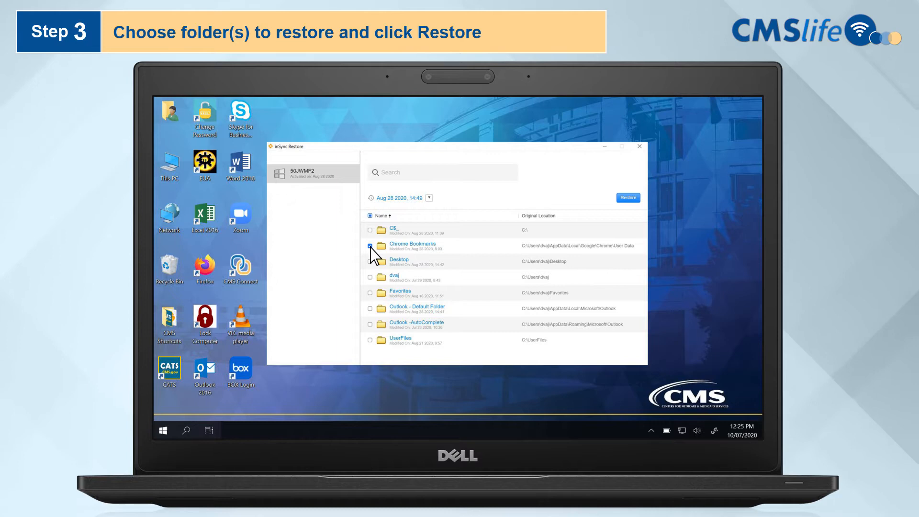
click(429, 198)
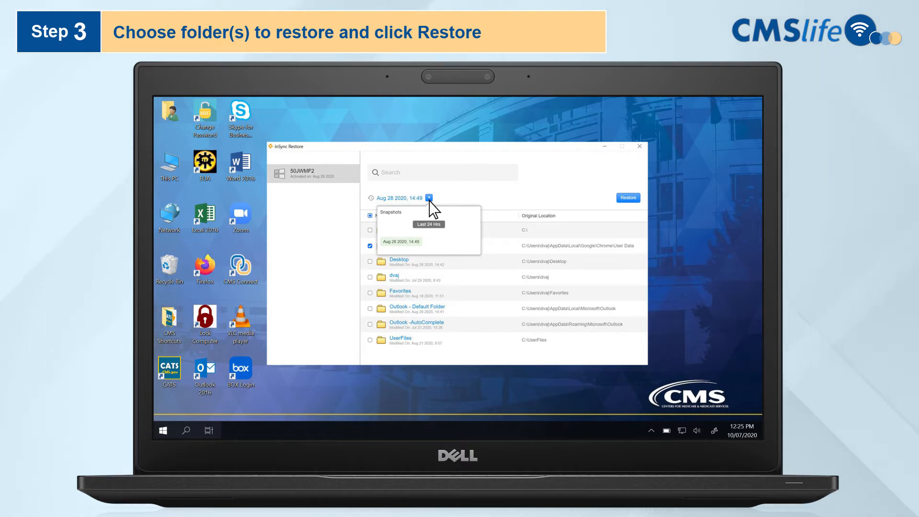
click(628, 197)
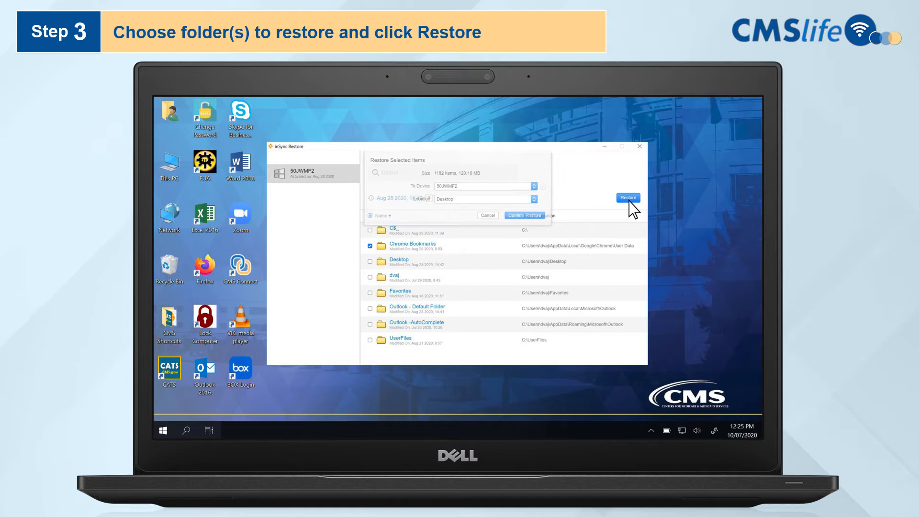
Set the restore location to Desktop after briefly trying Custom Location.
click(627, 198)
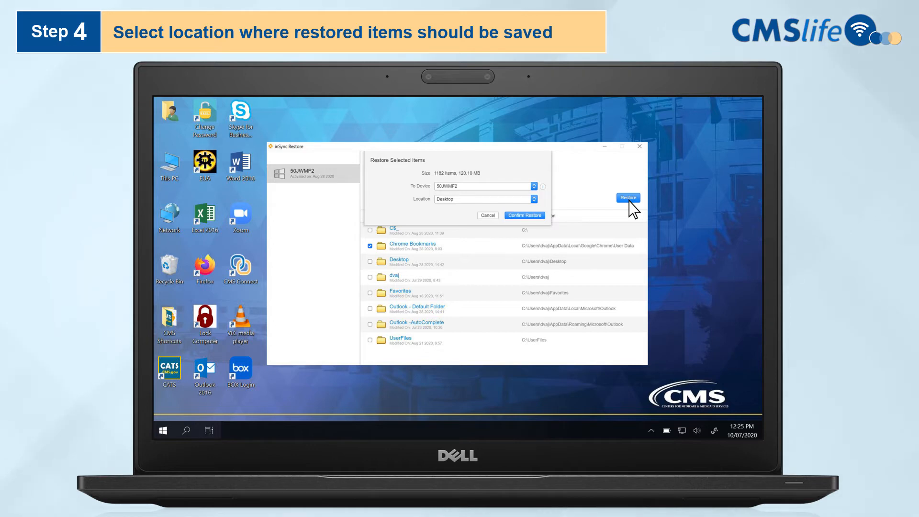
mouse_move(554, 210)
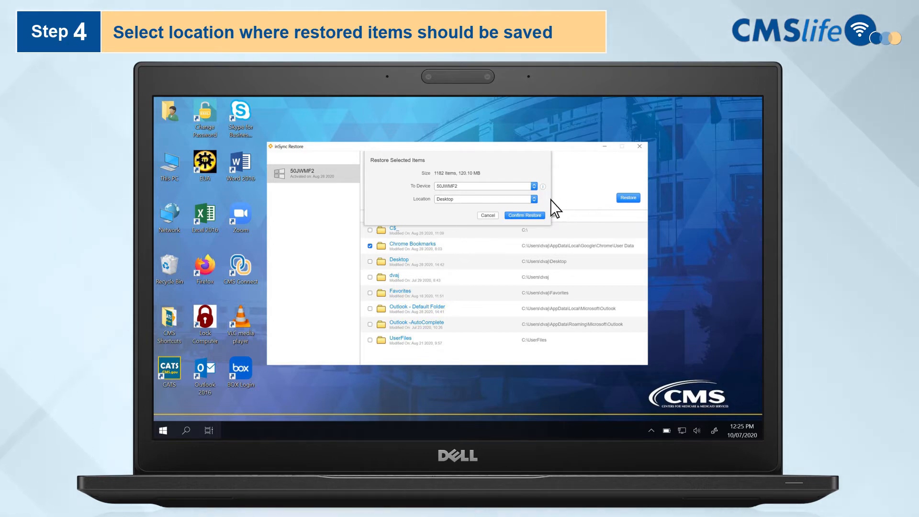
click(532, 199)
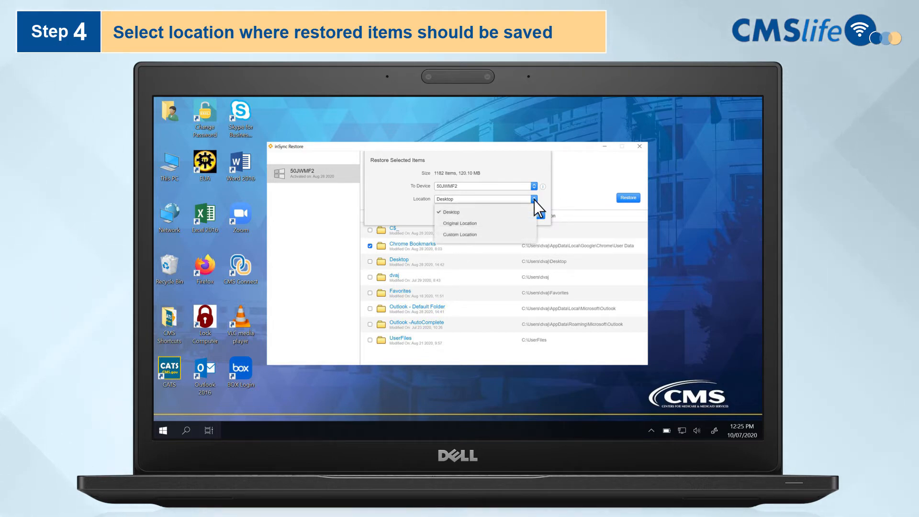
mouse_move(472, 244)
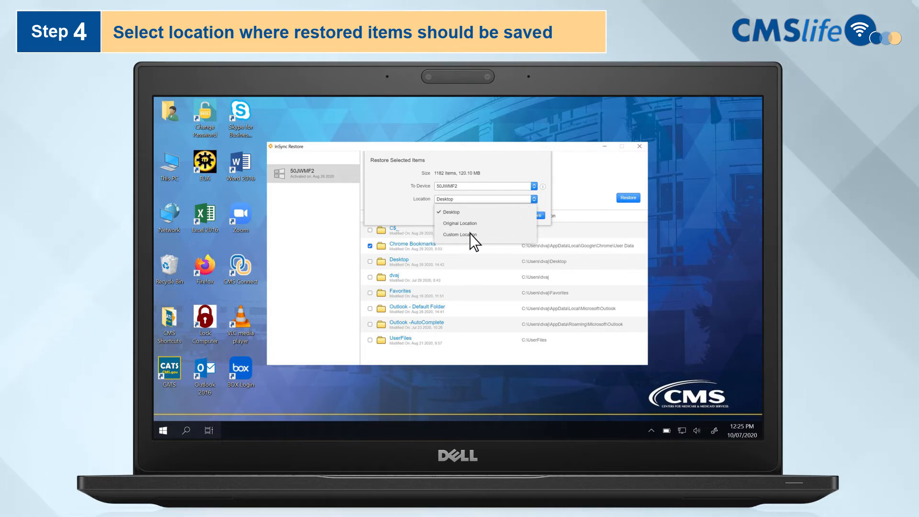
click(461, 234)
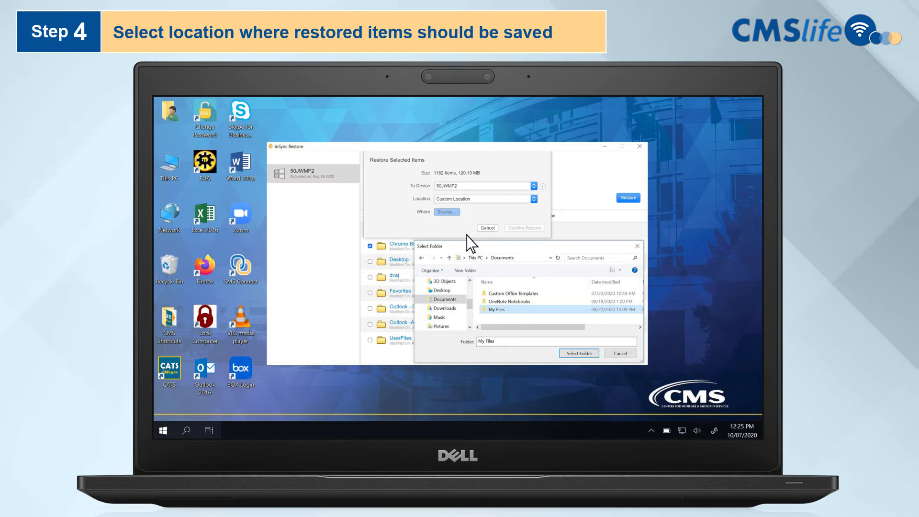
mouse_move(515, 220)
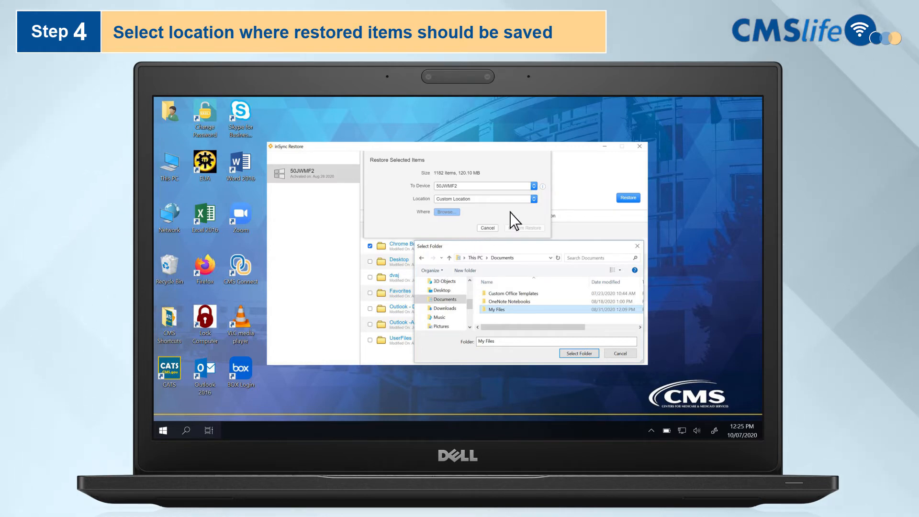
click(532, 198)
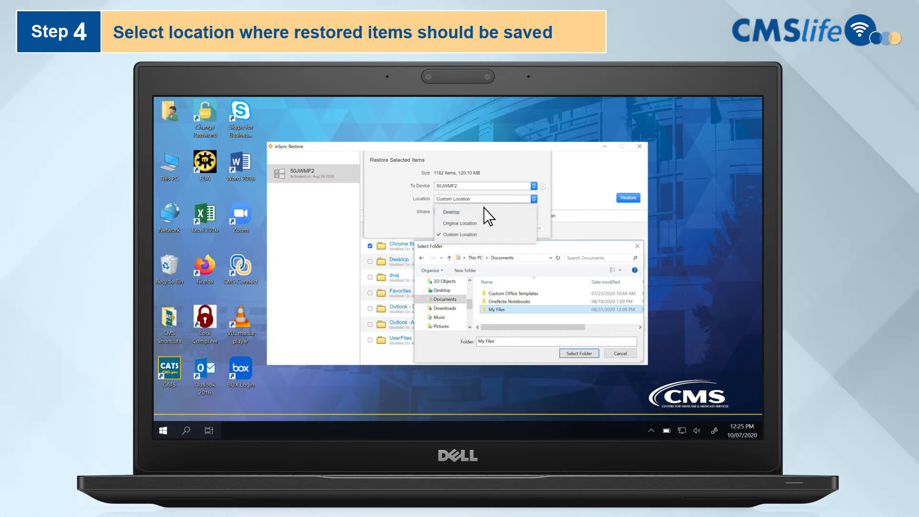
click(451, 212)
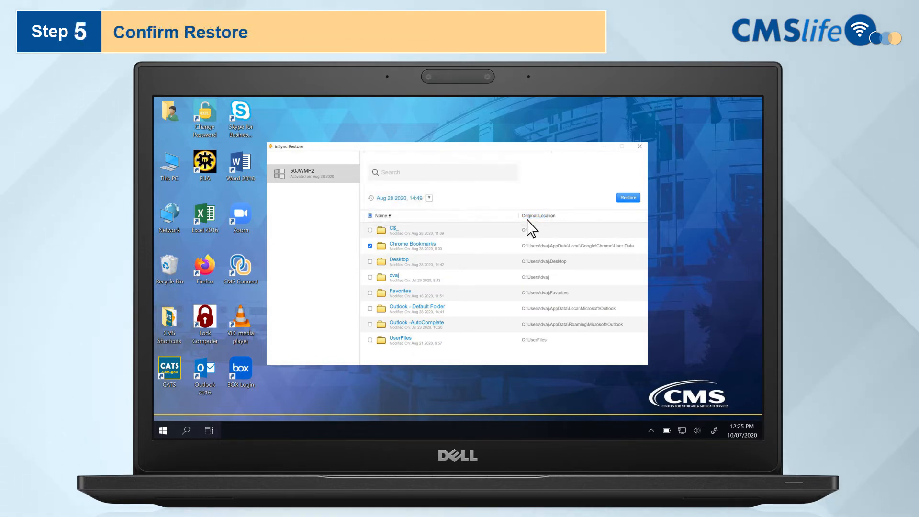
Confirm restoring the 1182 Chrome Bookmarks items to the Desktop.
click(627, 197)
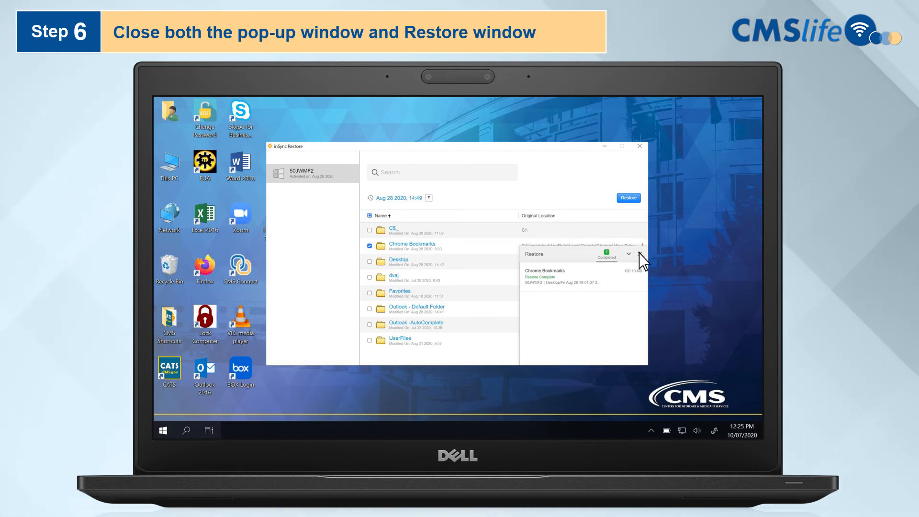
Dismiss the restore-complete notice and close the inSync Restore window.
click(640, 254)
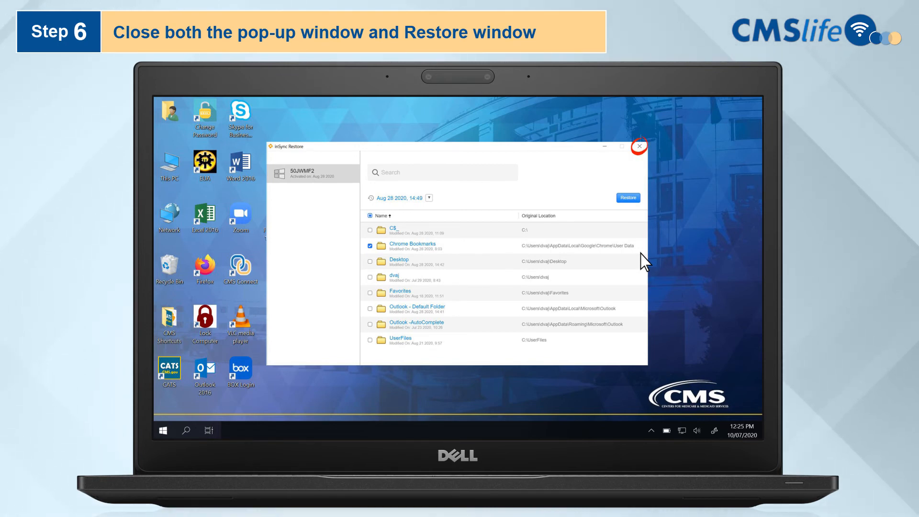
click(639, 146)
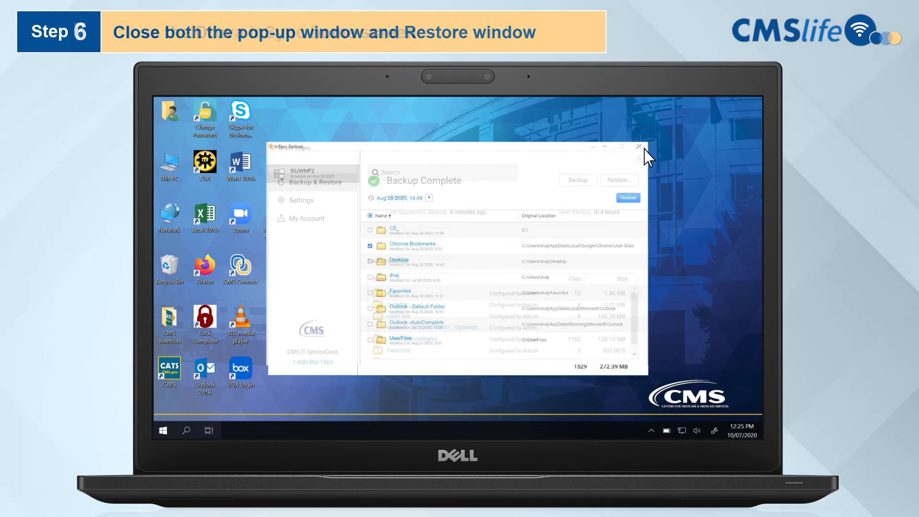
Close the Druva inSync home window to reveal the restored desktop folder.
click(638, 146)
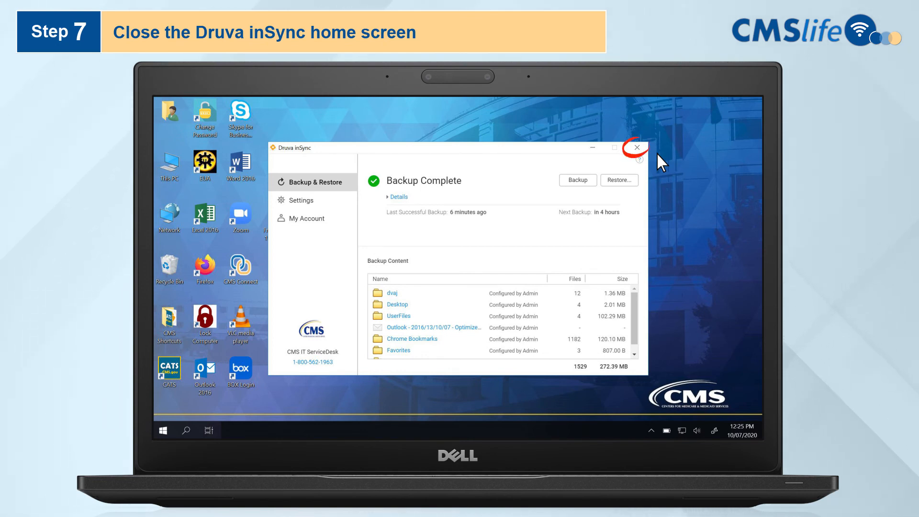
click(636, 148)
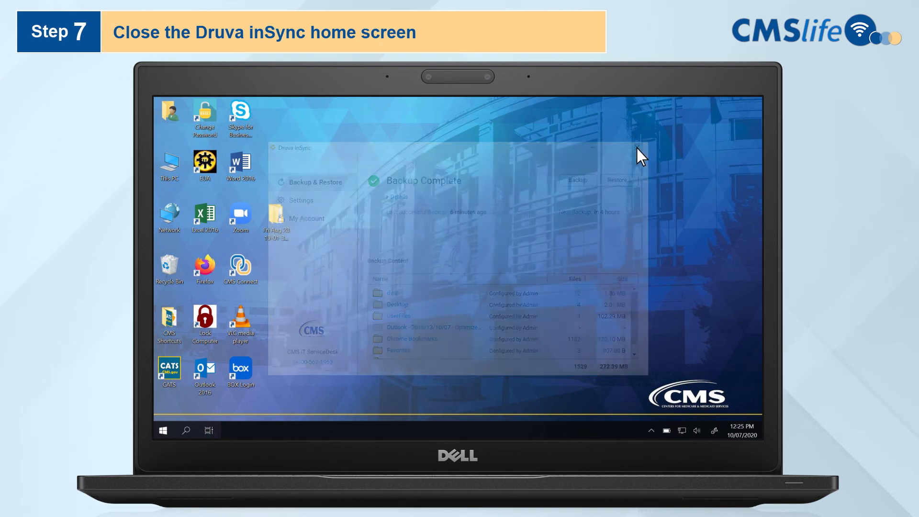
click(638, 148)
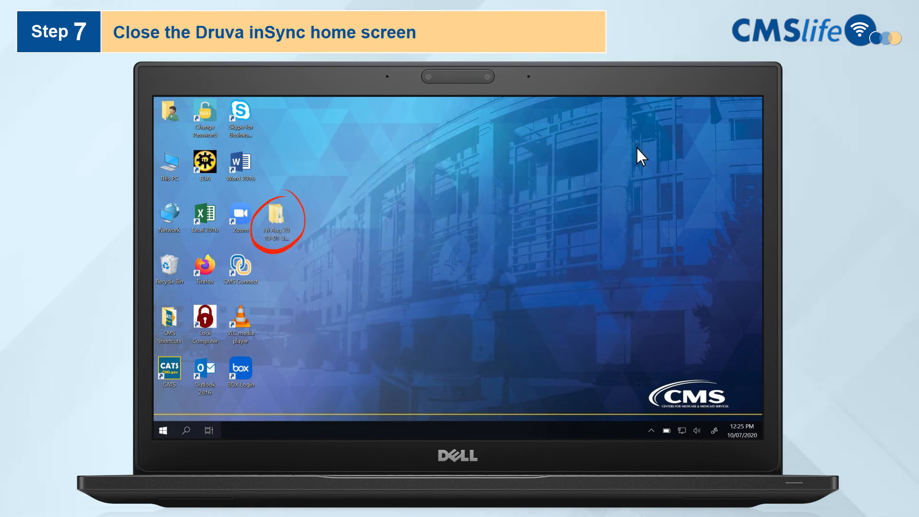